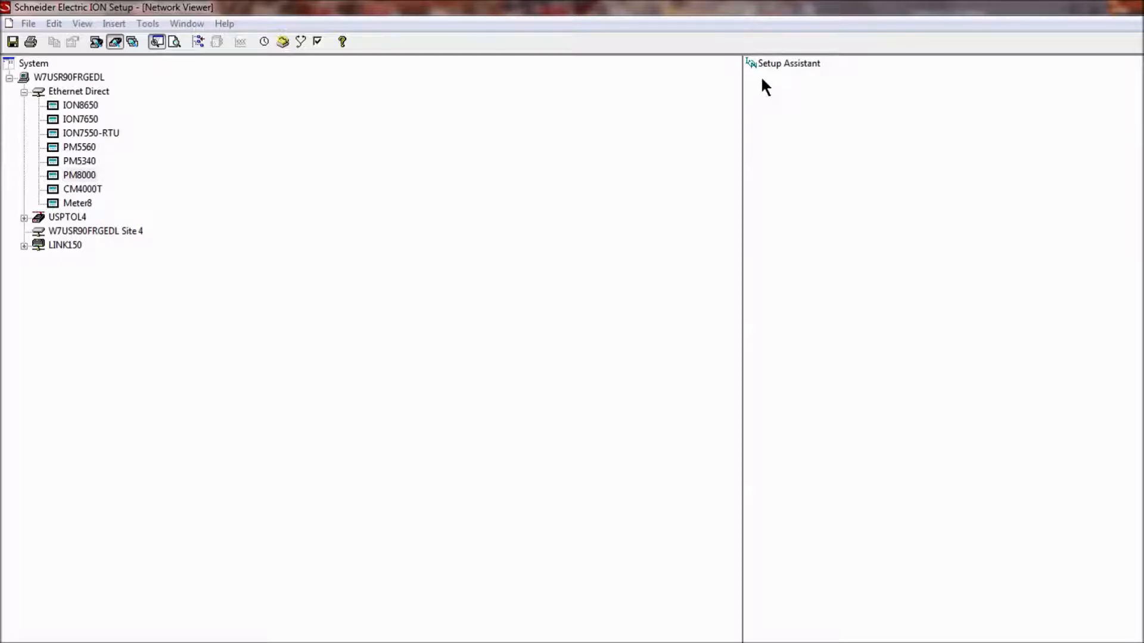
Step: Launch the Setup Assistant for the meter from the right pane
left_click(787, 63)
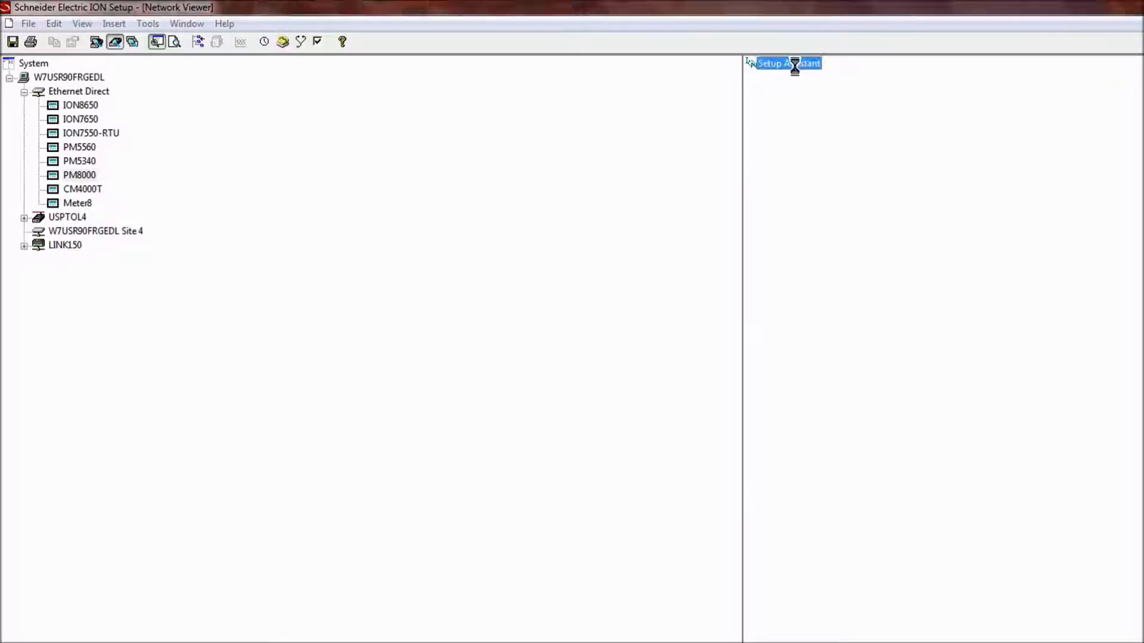
double_click(784, 63)
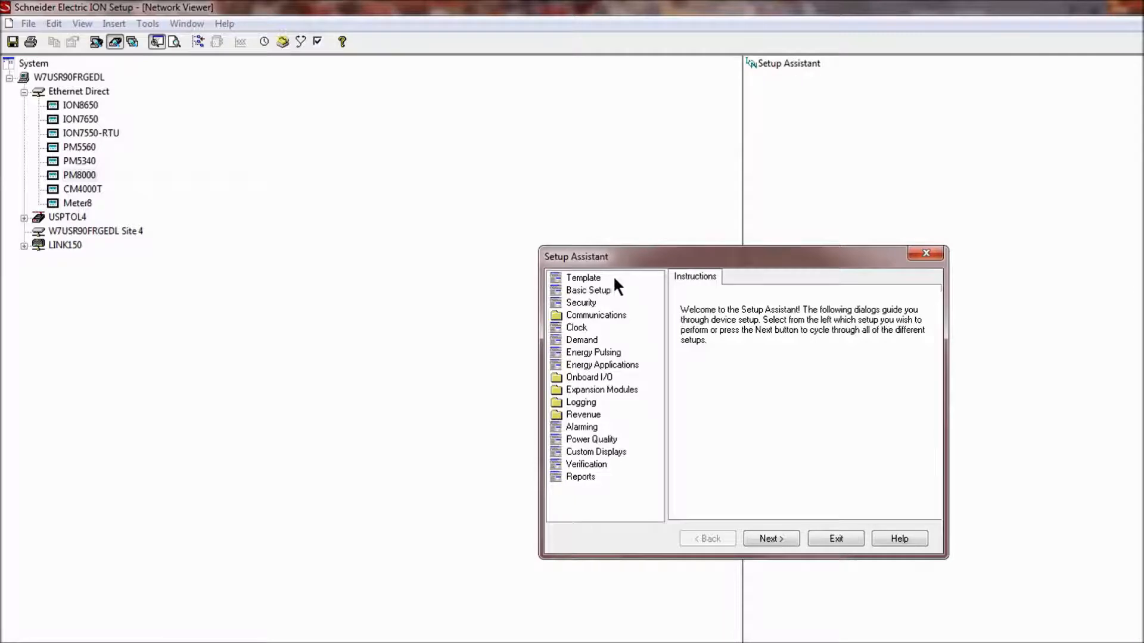
mouse_move(601, 284)
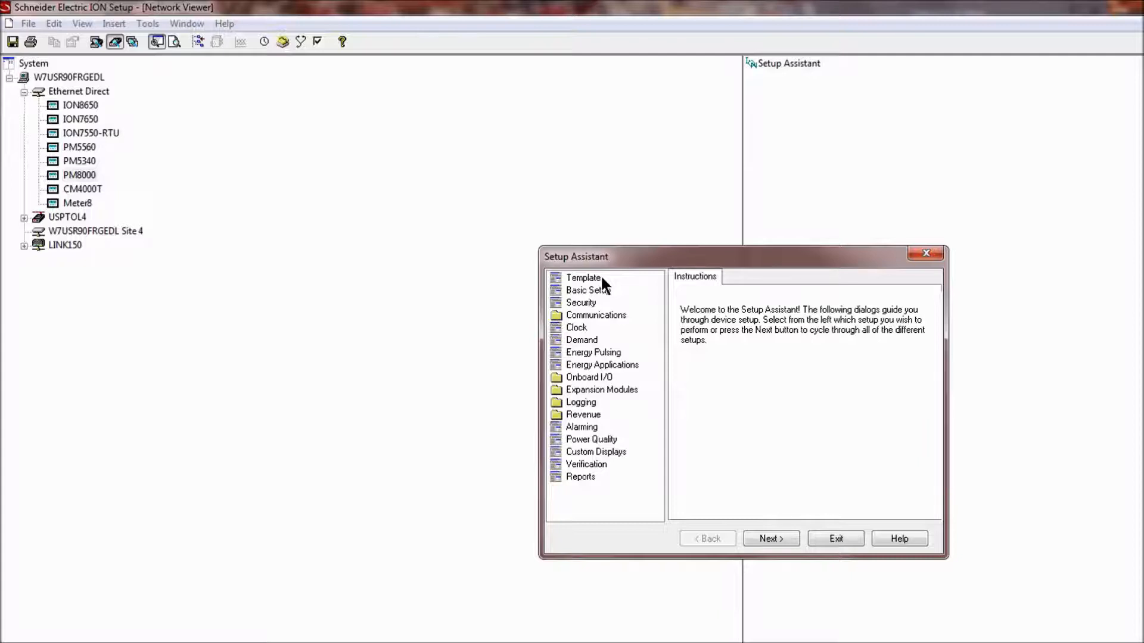
Step: Show the Template section with its Save to PC options
left_click(583, 278)
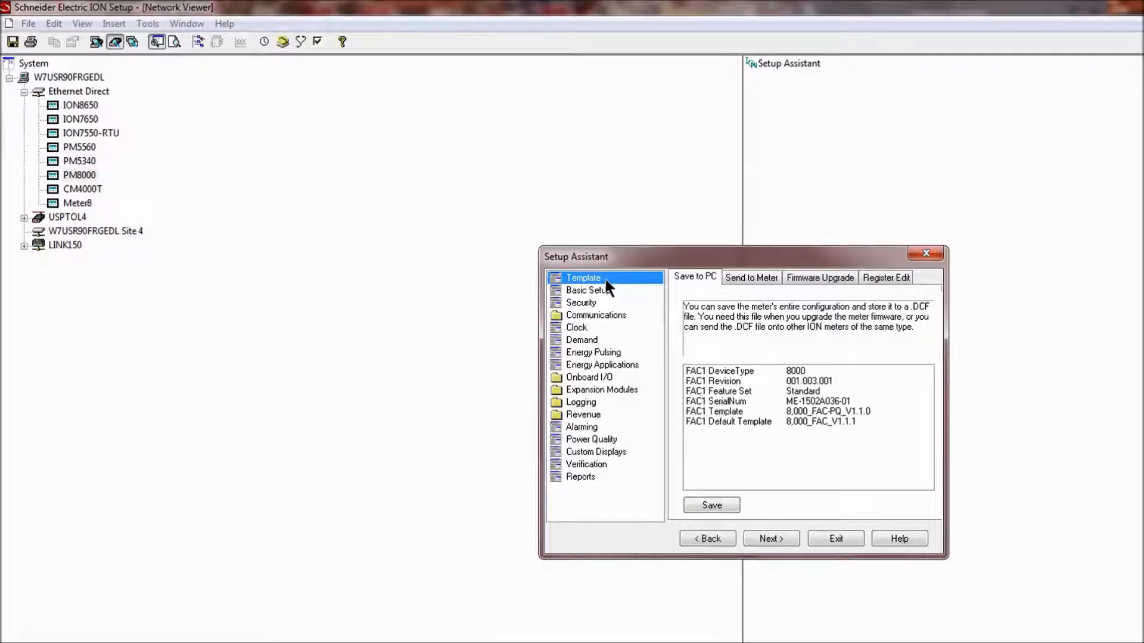
mouse_move(700, 313)
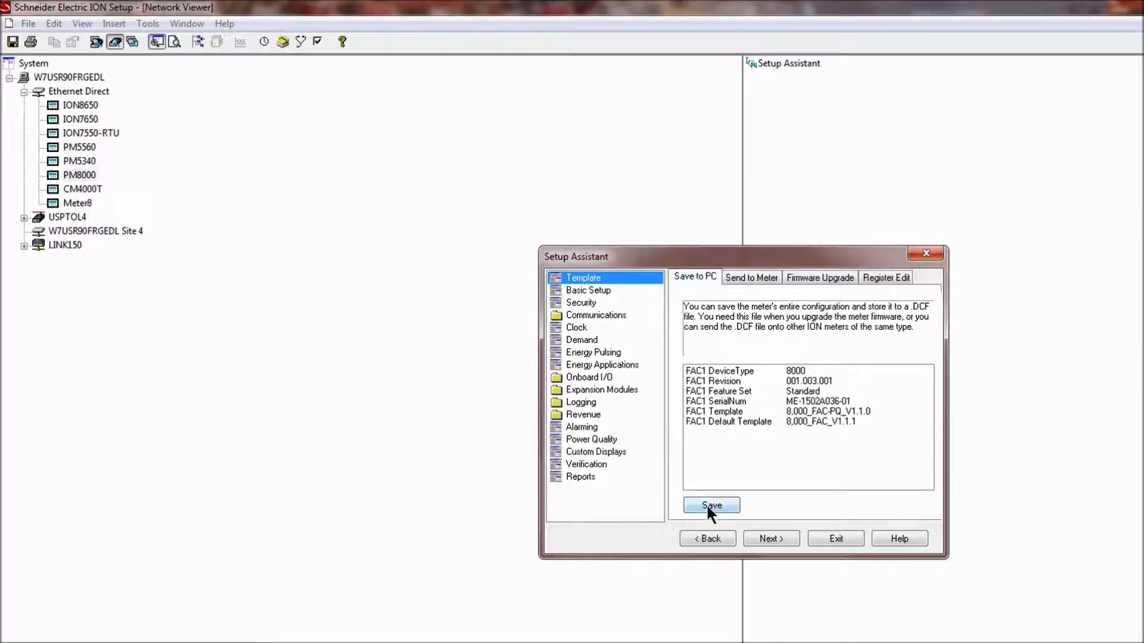
Step: Save the configuration as 8000_FAC-PQ_V1.1.0_TEST.dcf, replacing the existing file
left_click(711, 506)
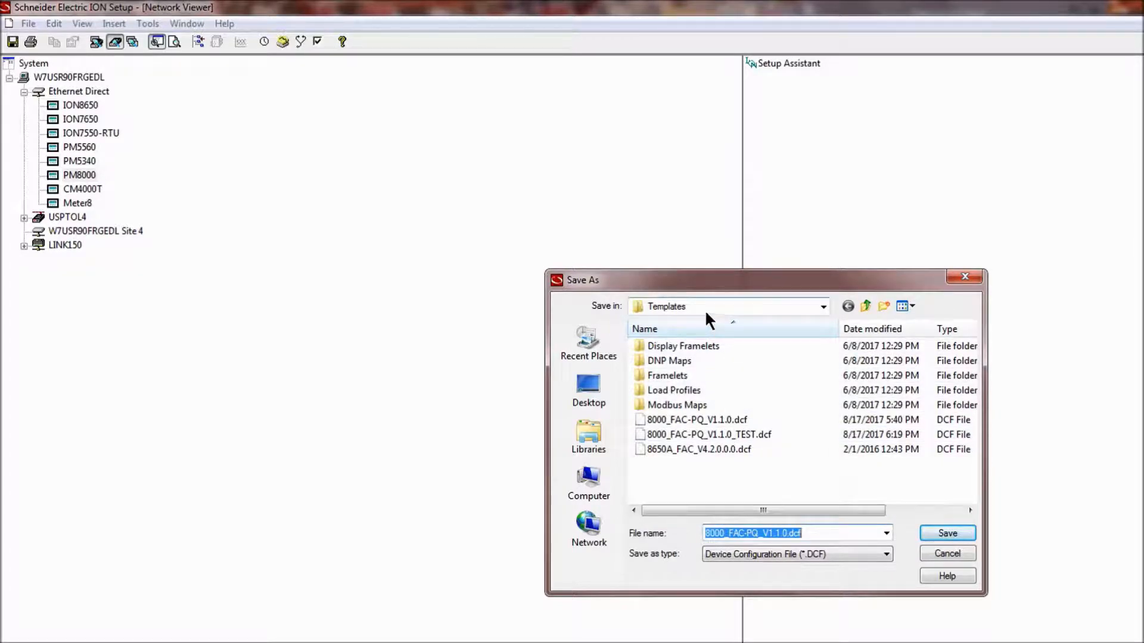
mouse_move(718, 317)
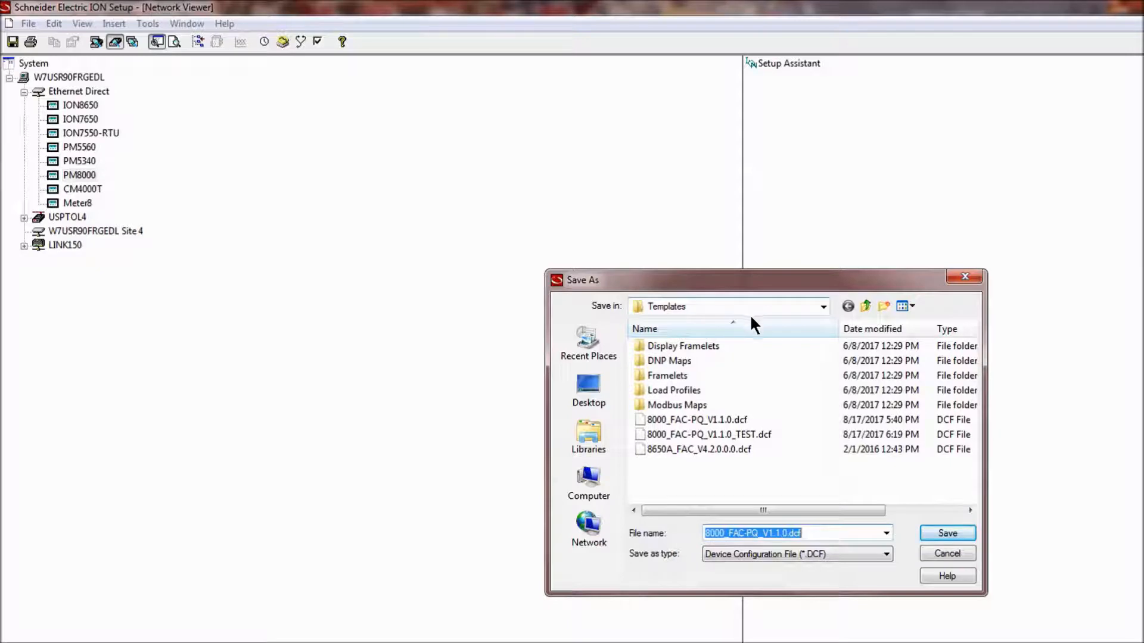
left_click(784, 534)
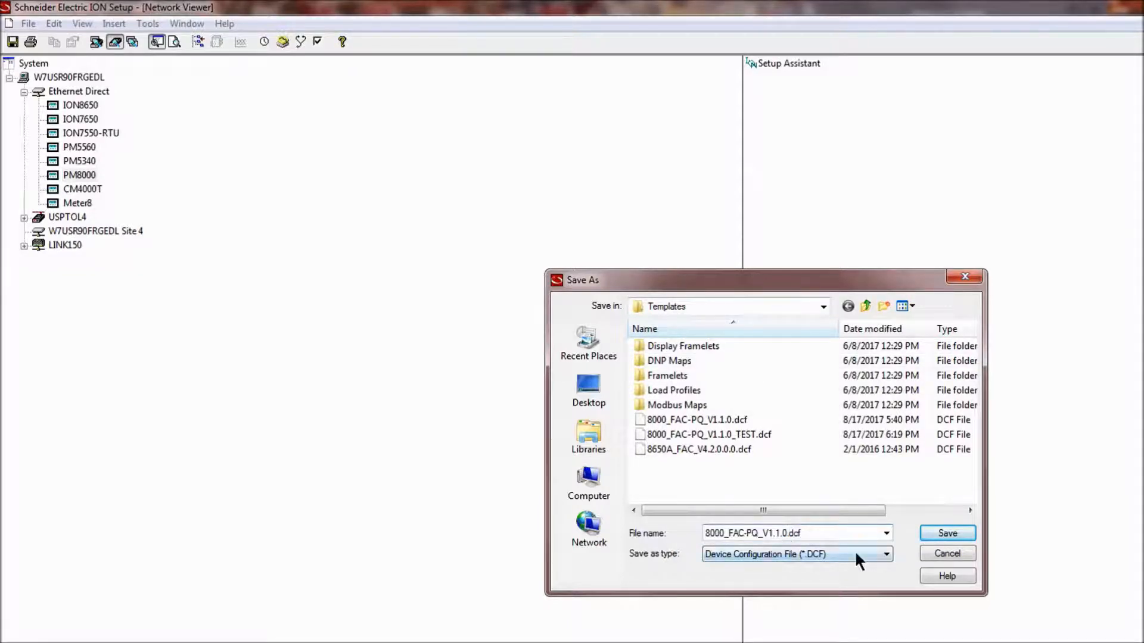
left_click(794, 533)
type("_TEST")
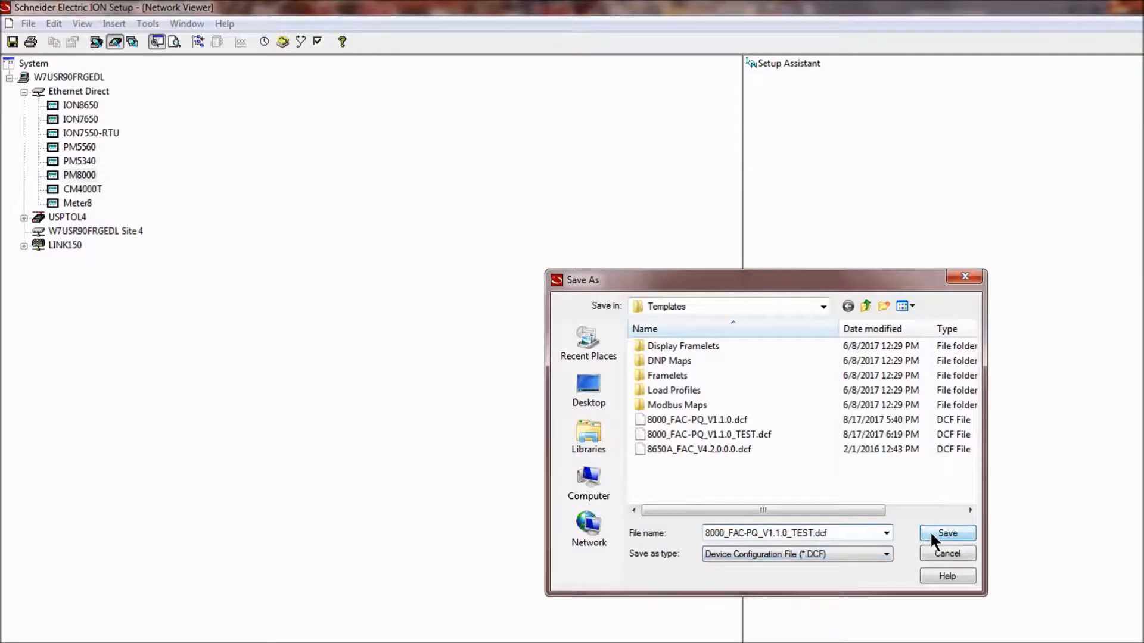
left_click(947, 534)
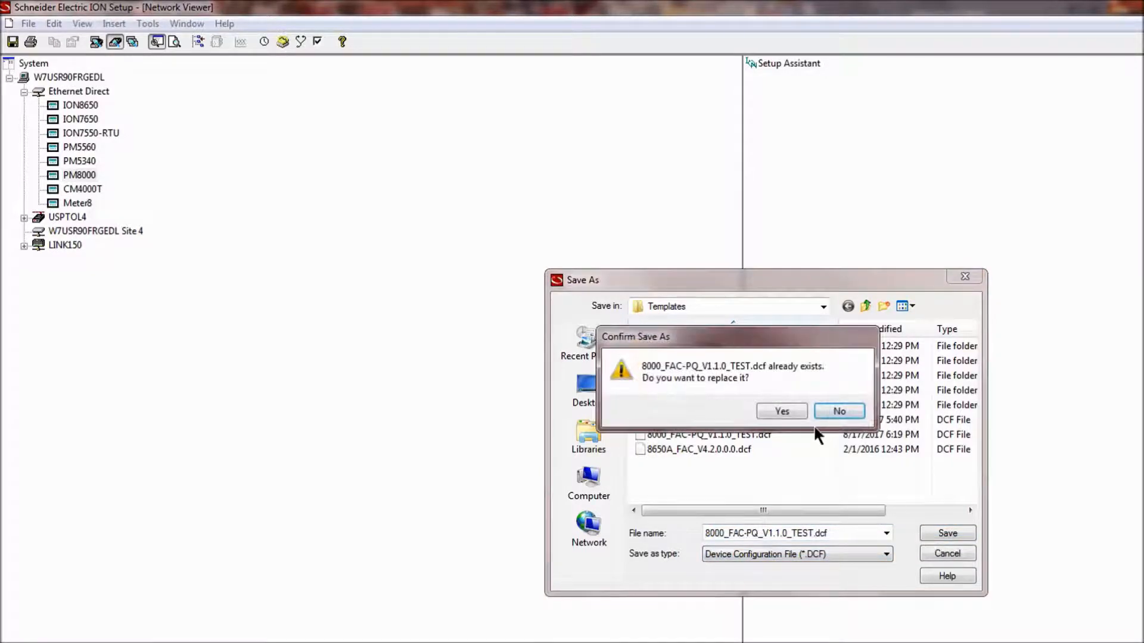
left_click(781, 411)
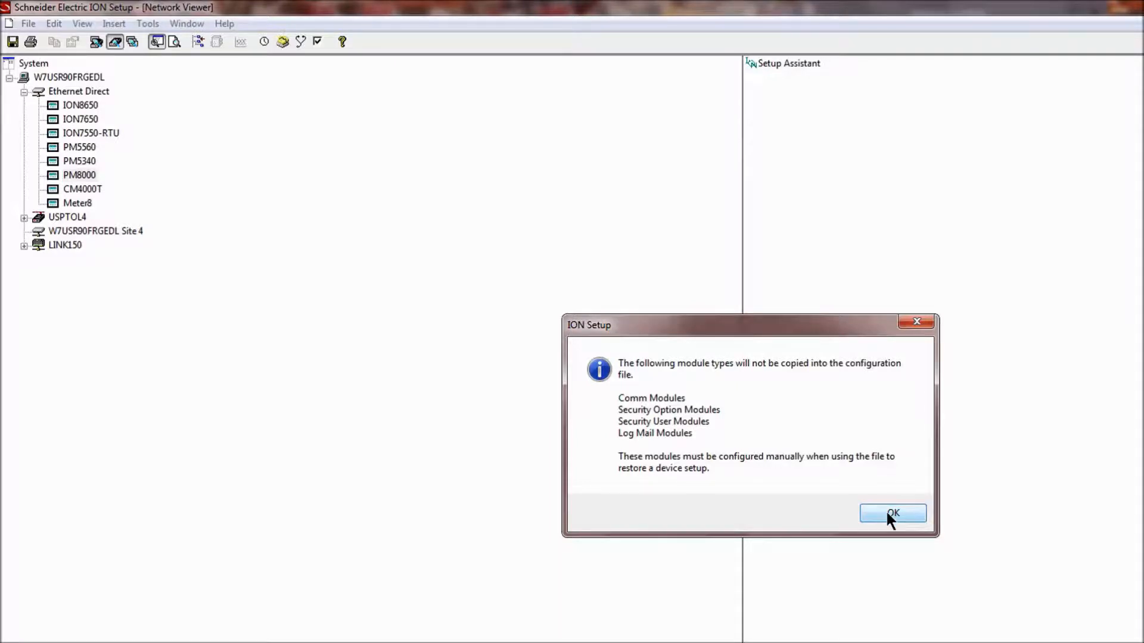
Step: Acknowledge the skipped-modules notice and the 'Template saved successfully' message
left_click(893, 513)
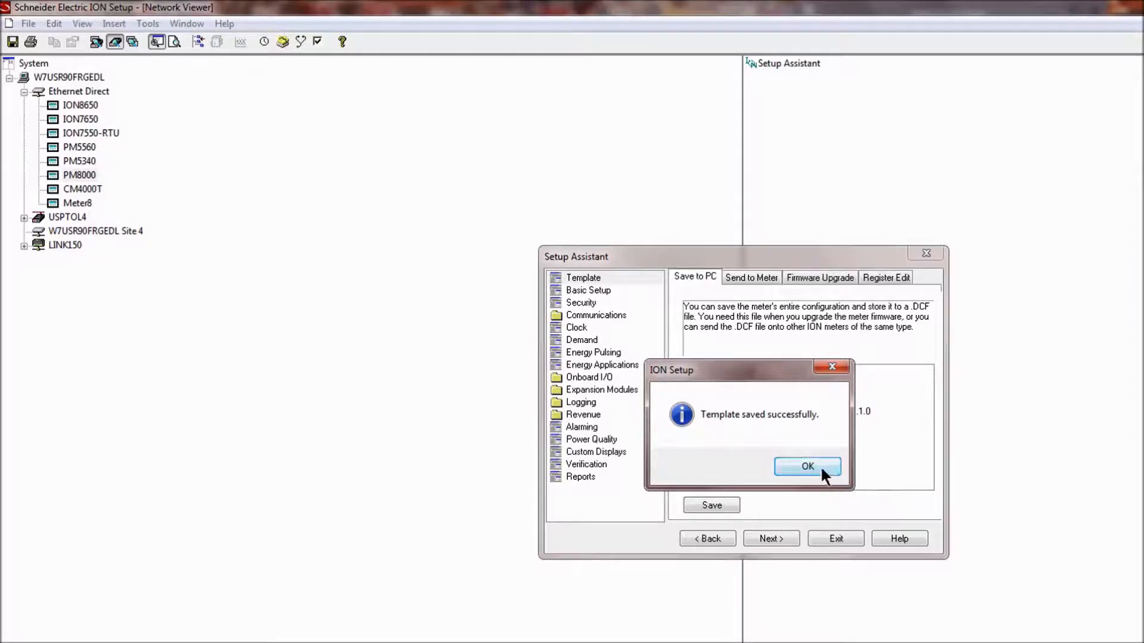
left_click(808, 467)
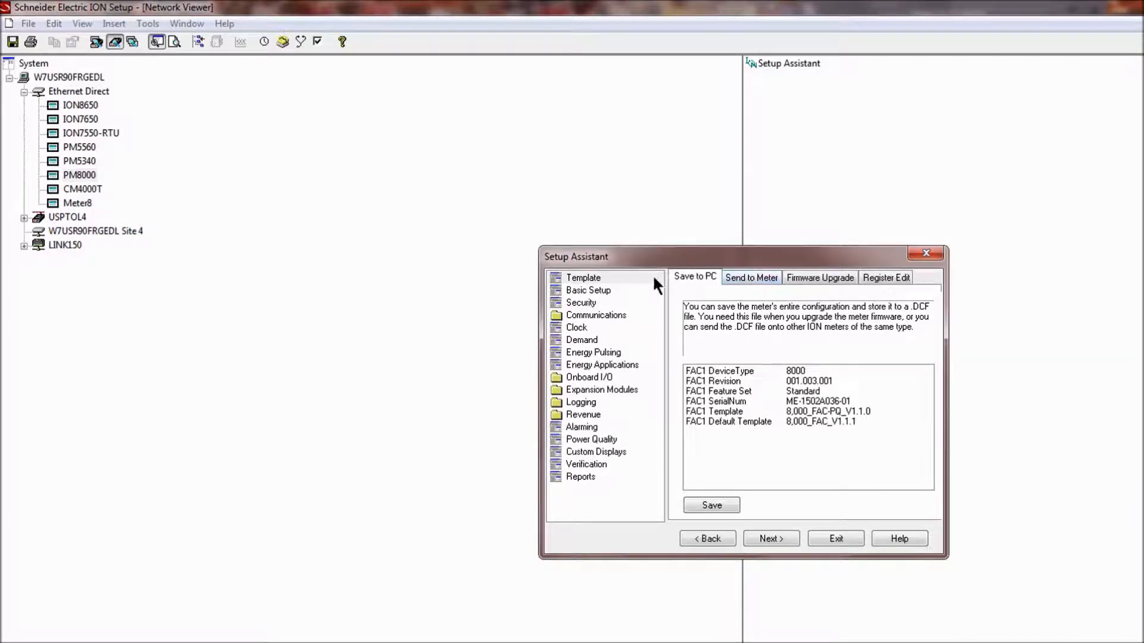
mouse_move(752, 285)
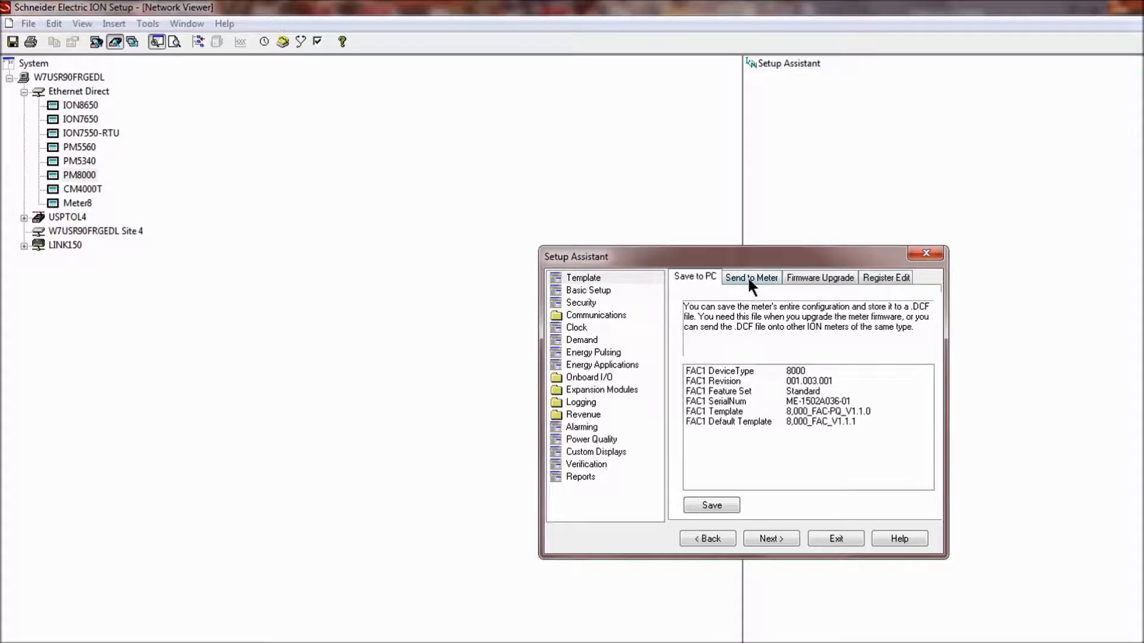
Step: From Send to Meter, select 8000_FAC-PQ_V1.1.0_TEST.dcf as the template to send
left_click(751, 278)
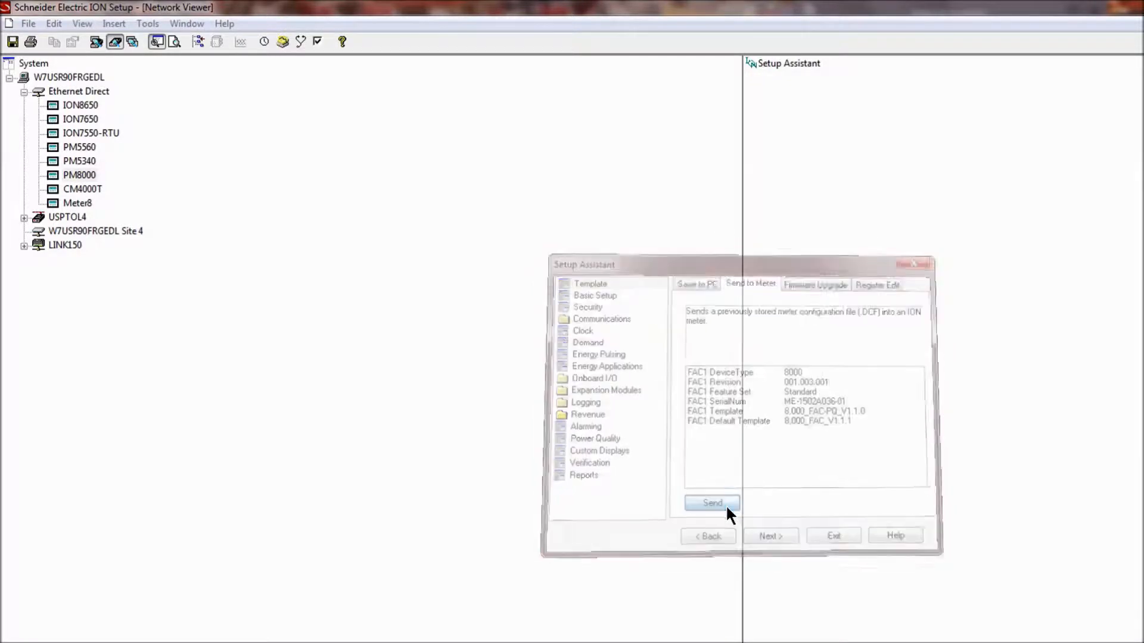
left_click(713, 503)
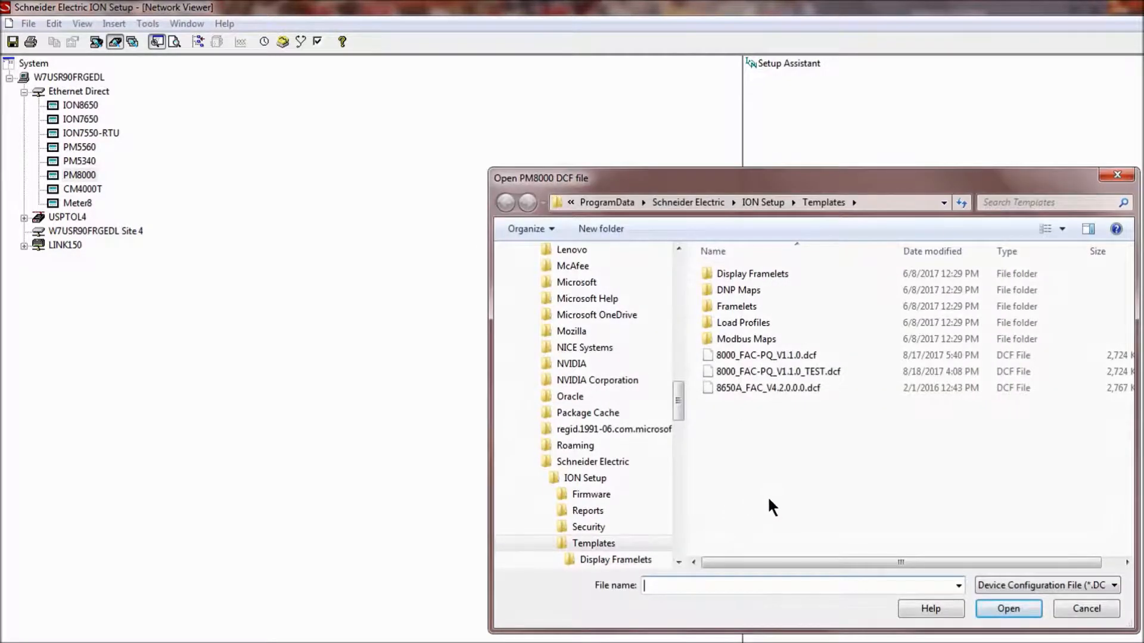
mouse_move(802, 499)
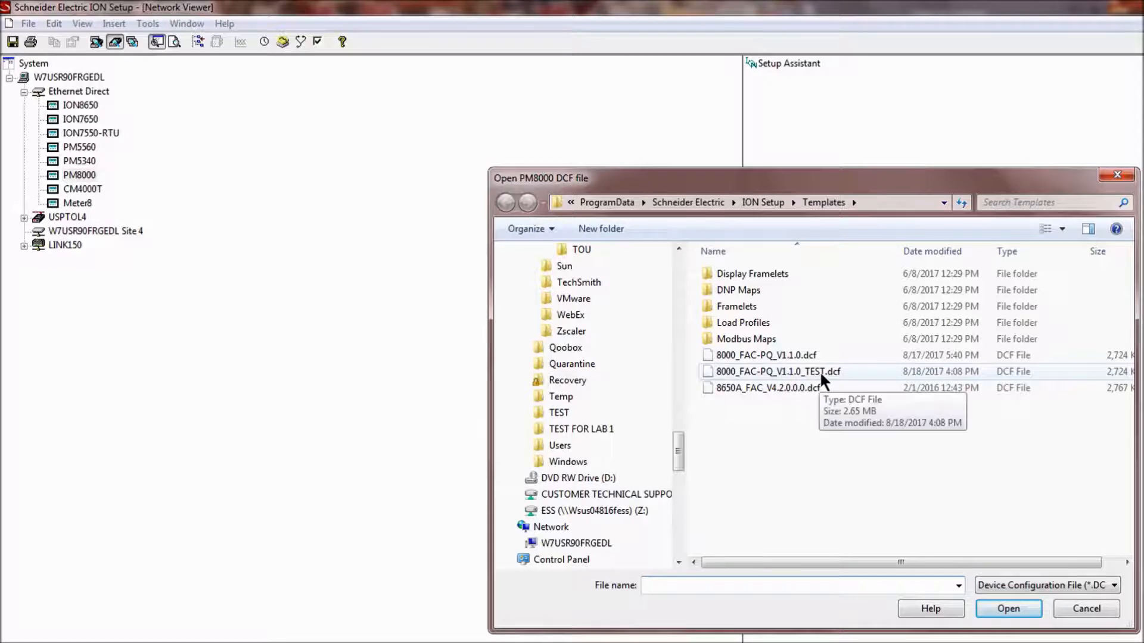
mouse_move(853, 385)
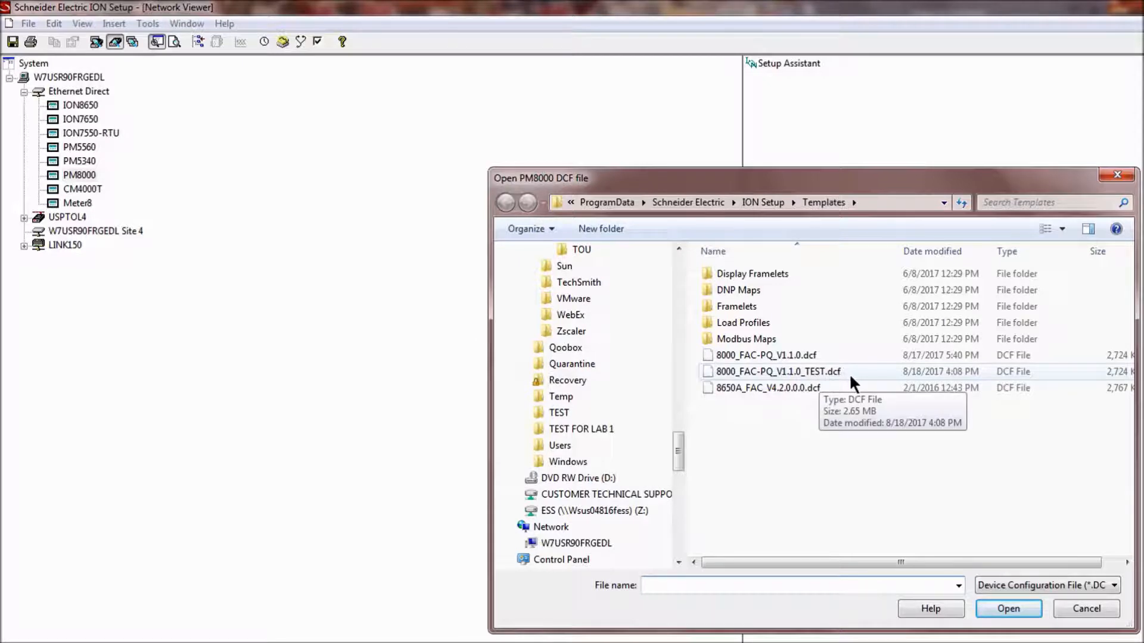
left_click(776, 372)
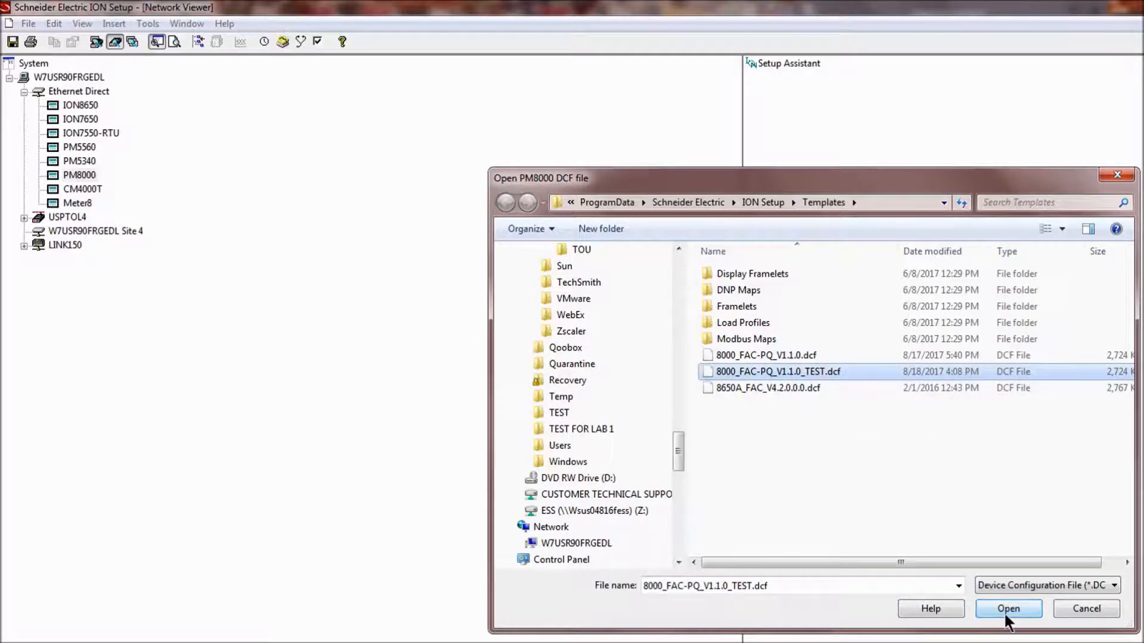
left_click(1008, 608)
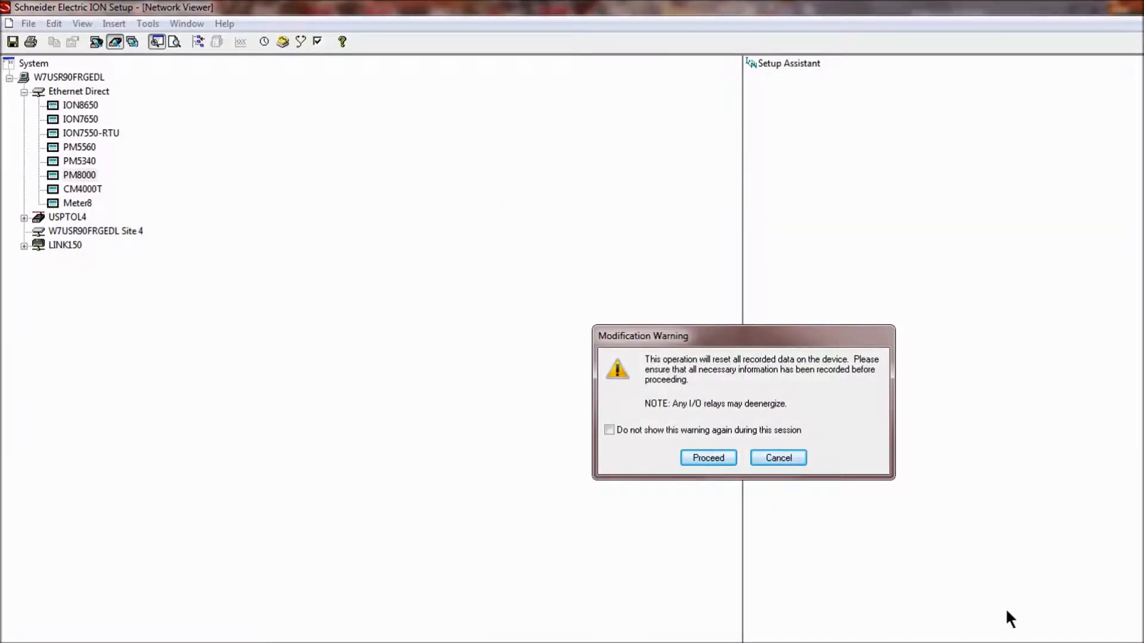
mouse_move(807, 432)
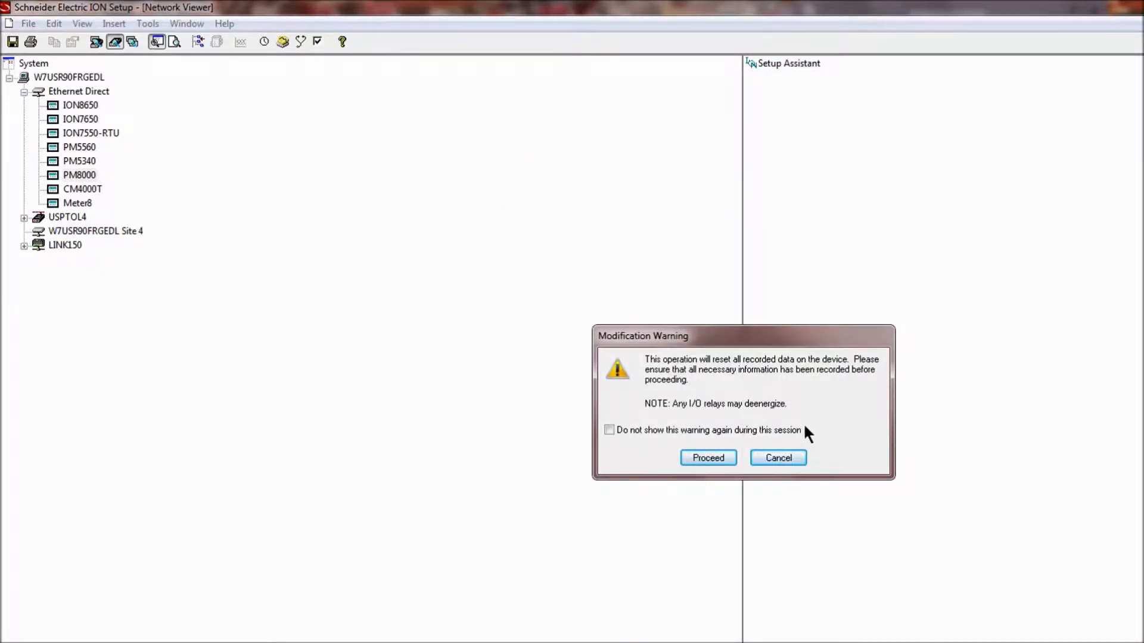
mouse_move(835, 426)
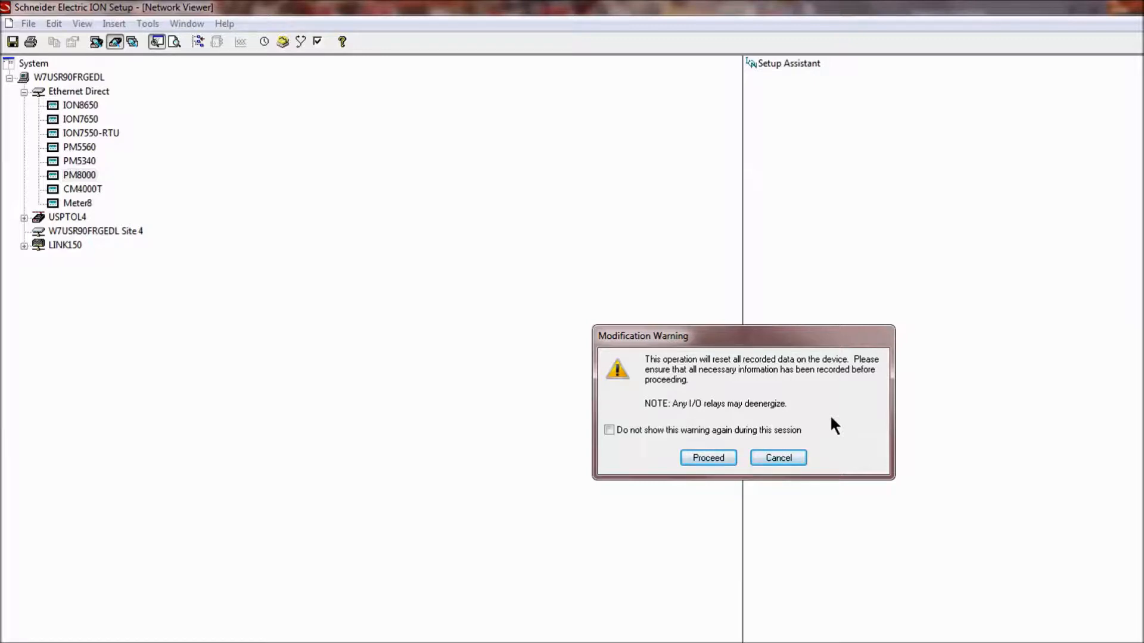
mouse_move(781, 425)
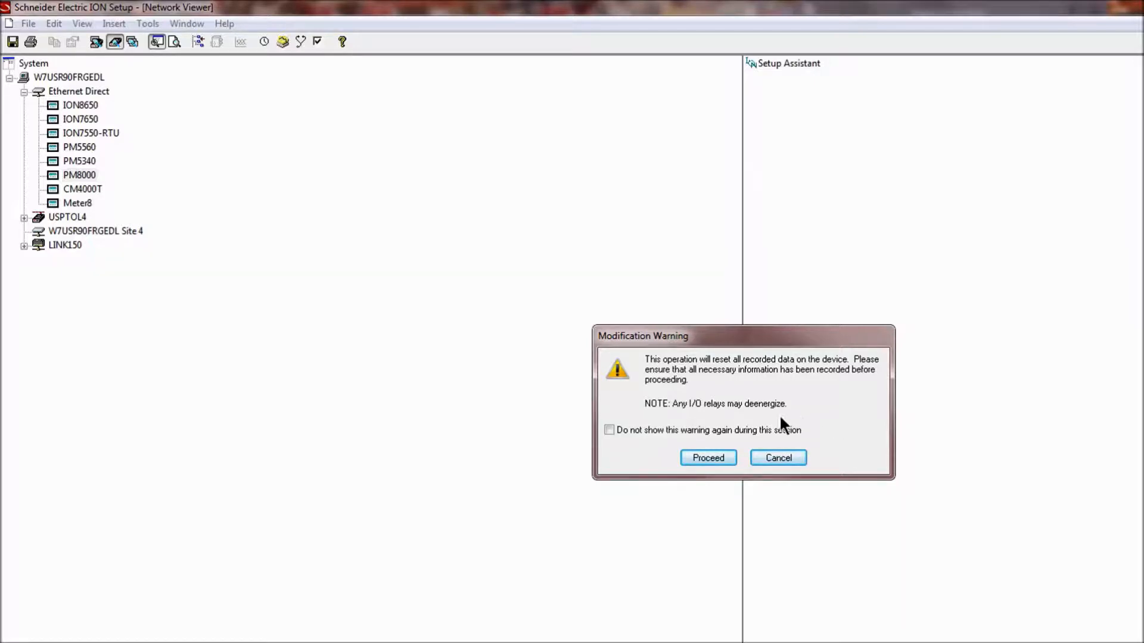
mouse_move(732, 409)
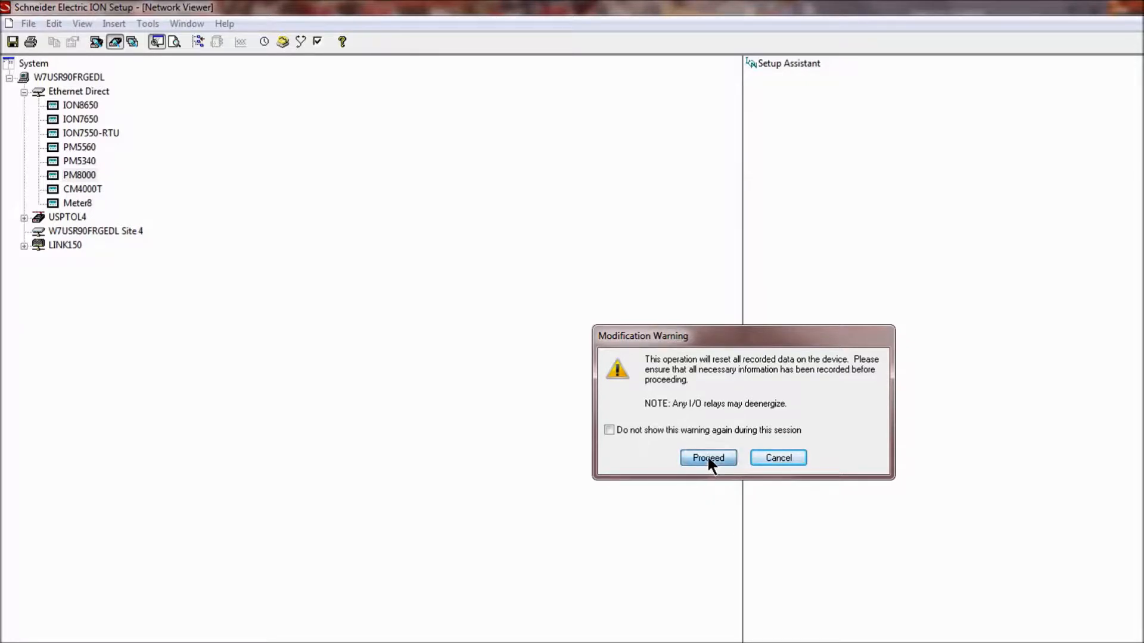
Step: Proceed past the Modification Warning about resetting recorded data
left_click(707, 458)
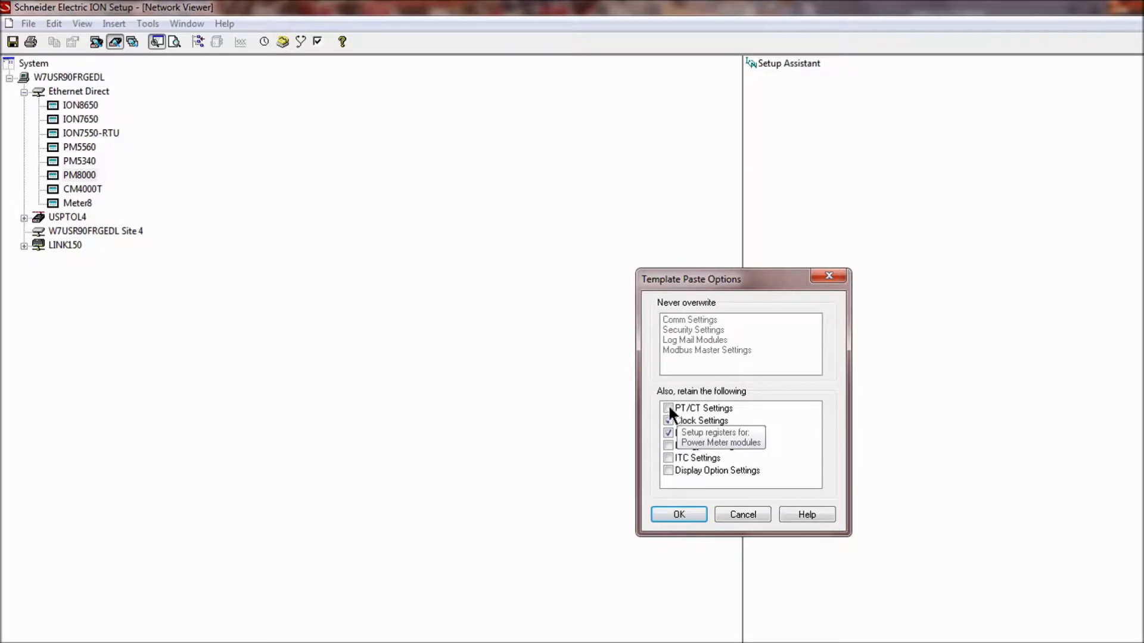
Step: Retain PT/CT, Clock and Nameplate settings and start copying the template
left_click(668, 408)
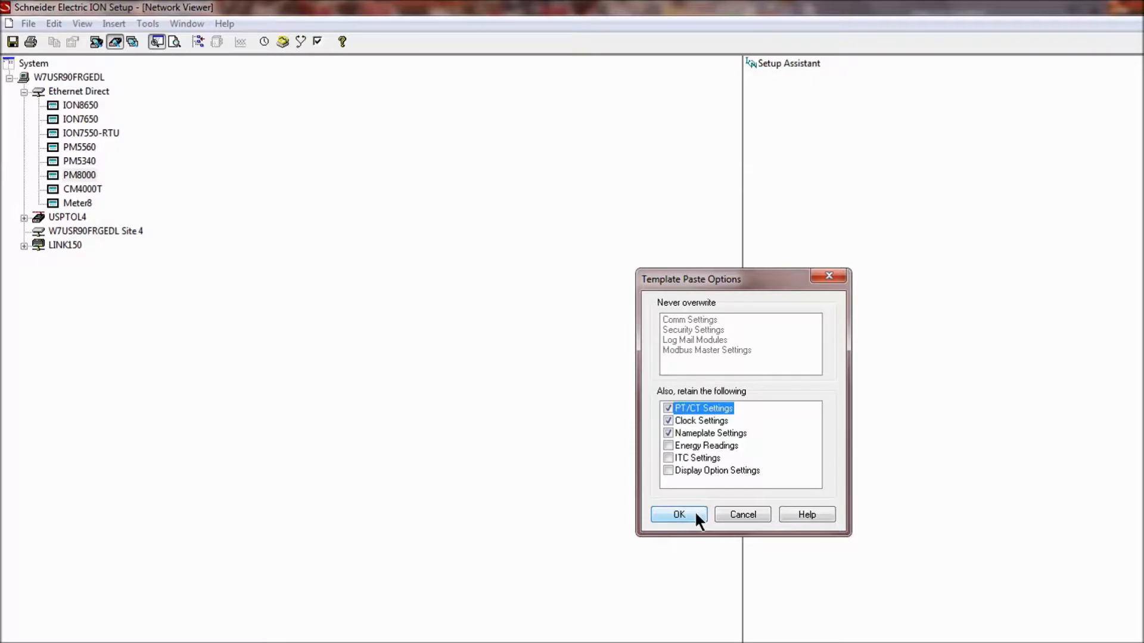
left_click(678, 515)
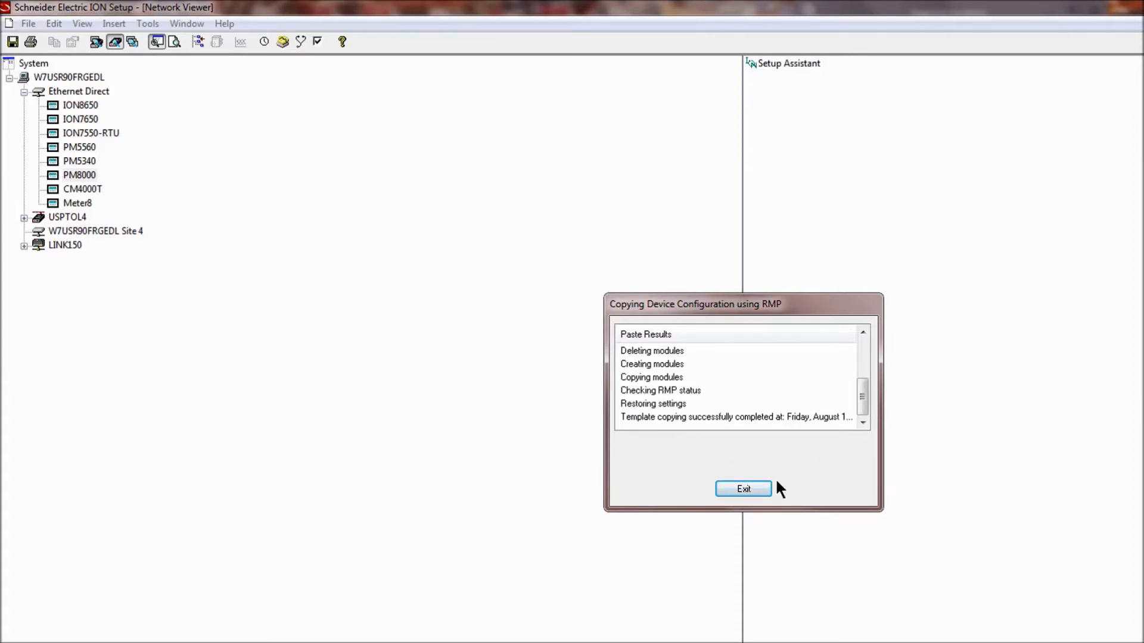
Step: Exit the copy results and acknowledge 'Template downloaded successfully'
left_click(742, 489)
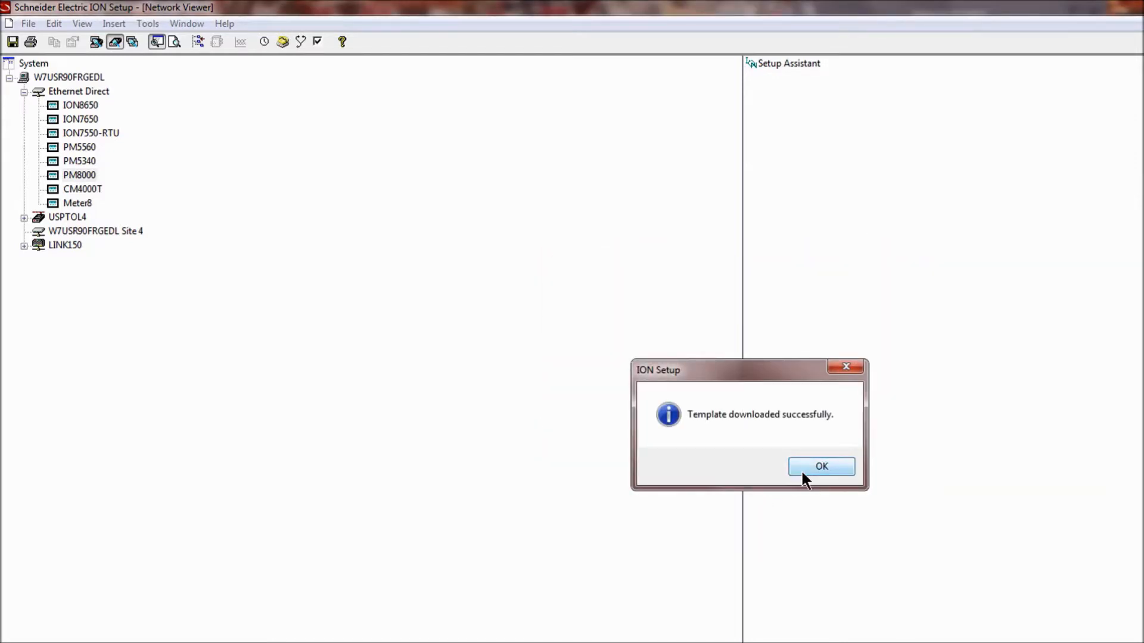
left_click(821, 465)
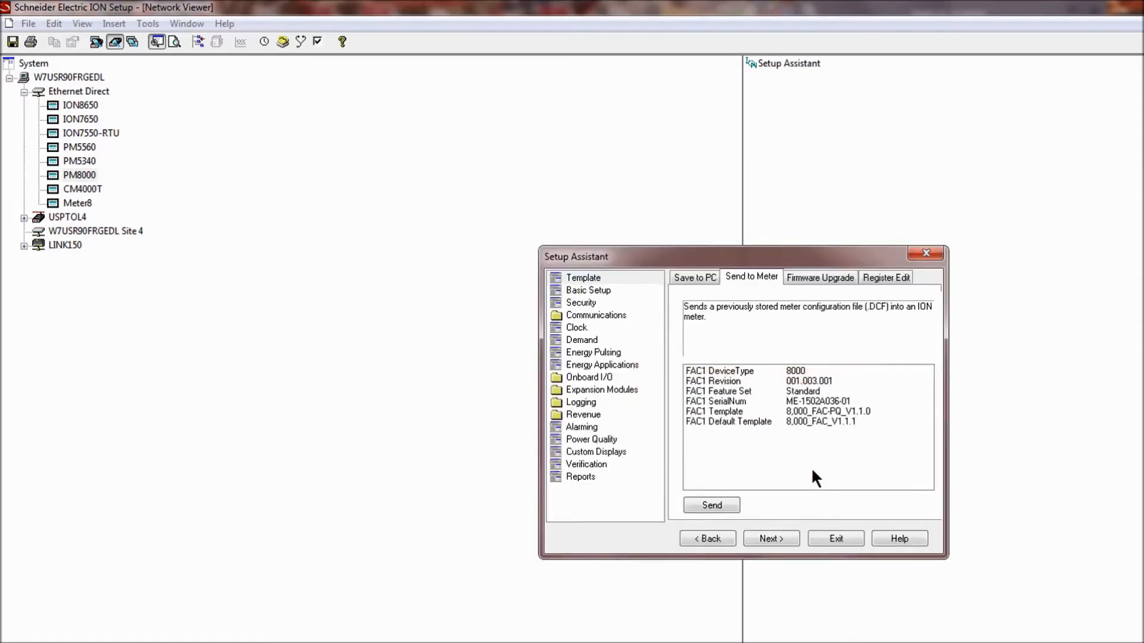